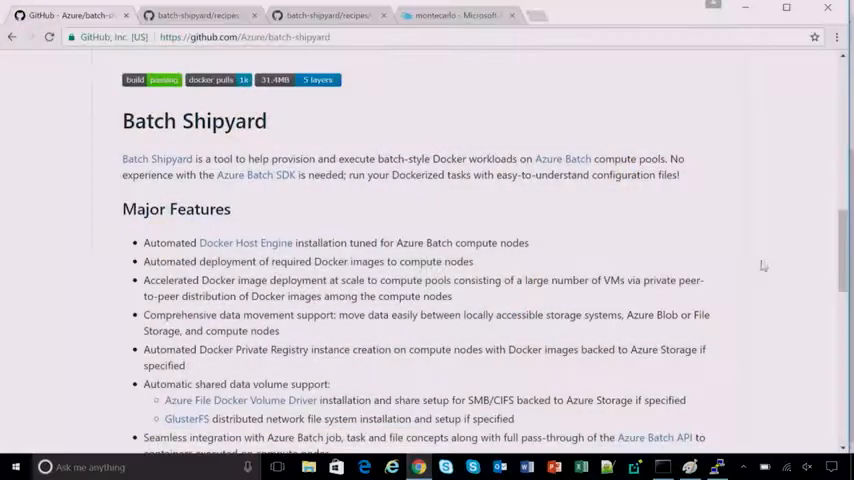
pyautogui.moveTo(774, 268)
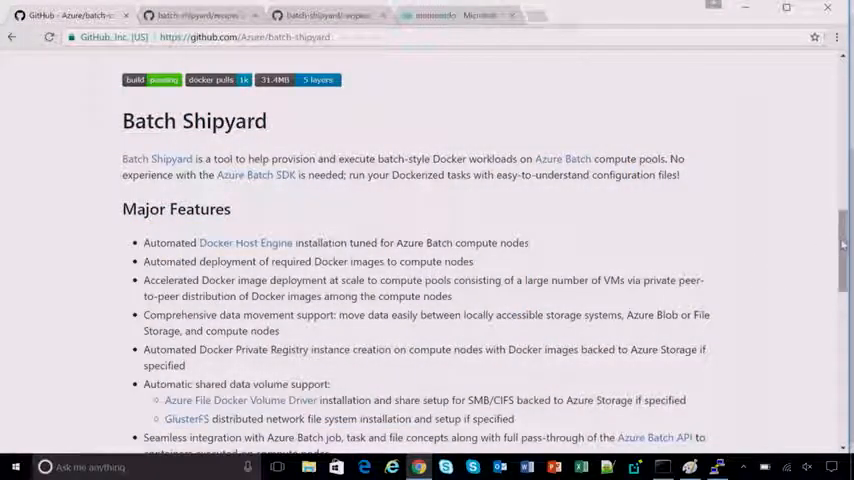
pyautogui.moveTo(816, 260)
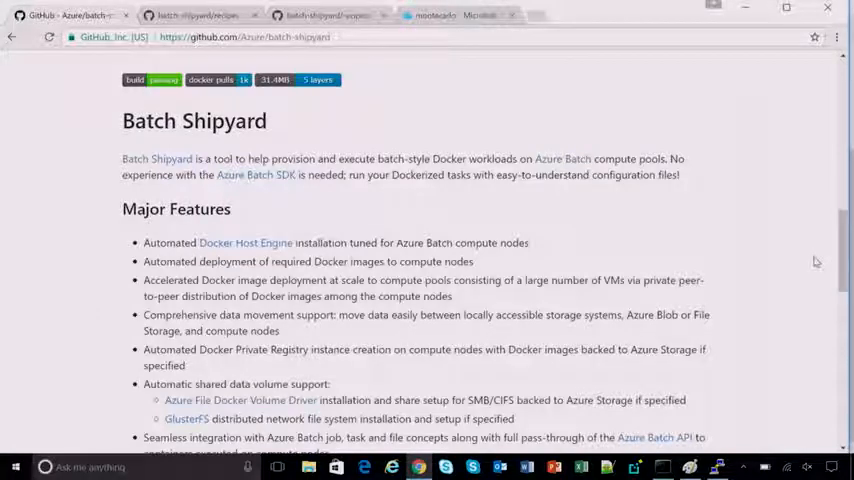
pyautogui.moveTo(804, 264)
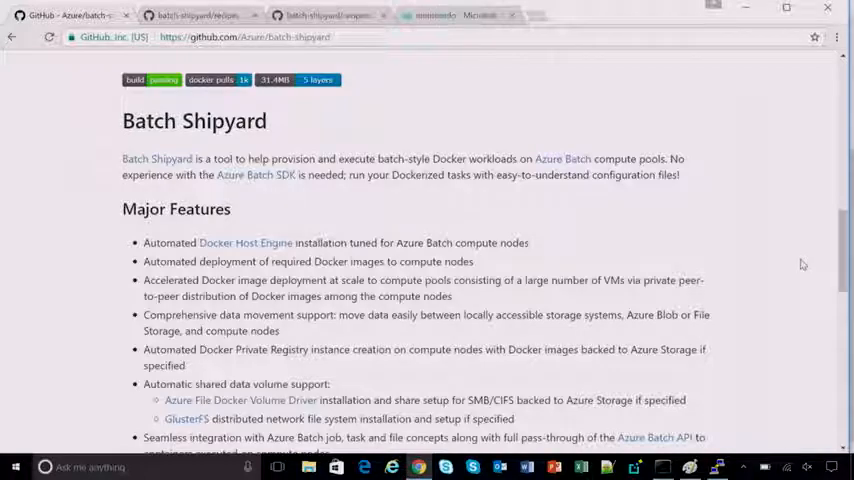
# Scroll through the Batch Shipyard README feature list toward the recipes link
pyautogui.scroll(-3)
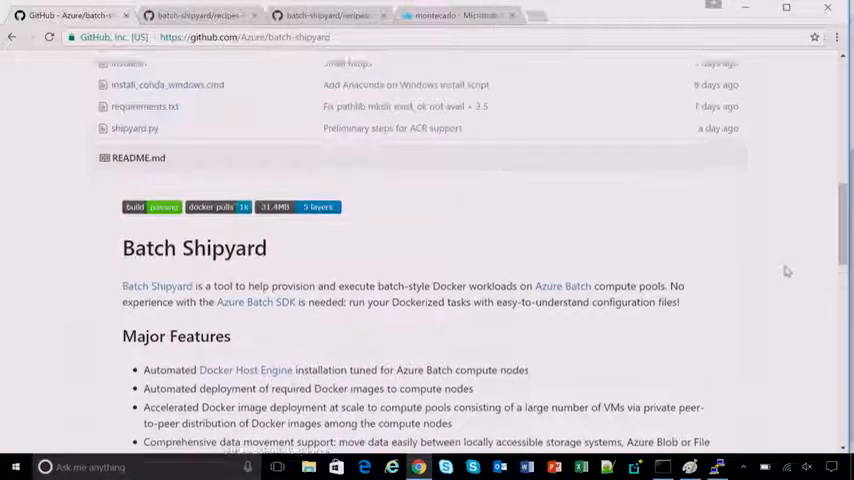
pyautogui.scroll(-3)
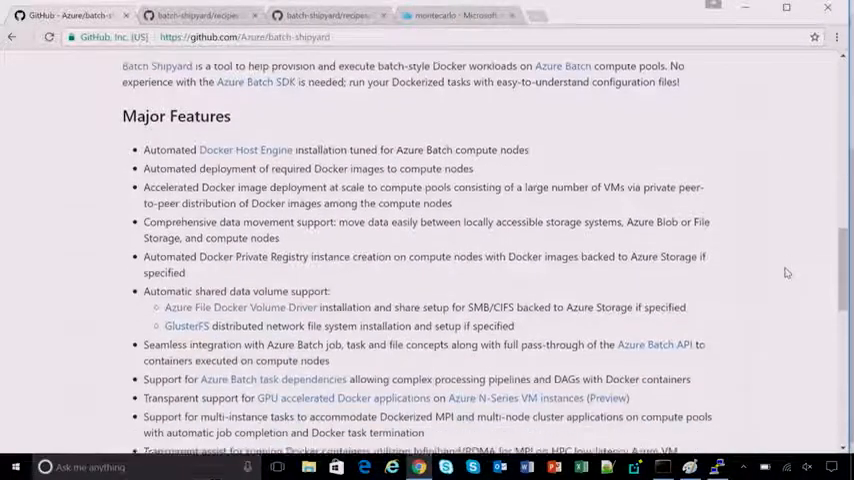
pyautogui.scroll(-3)
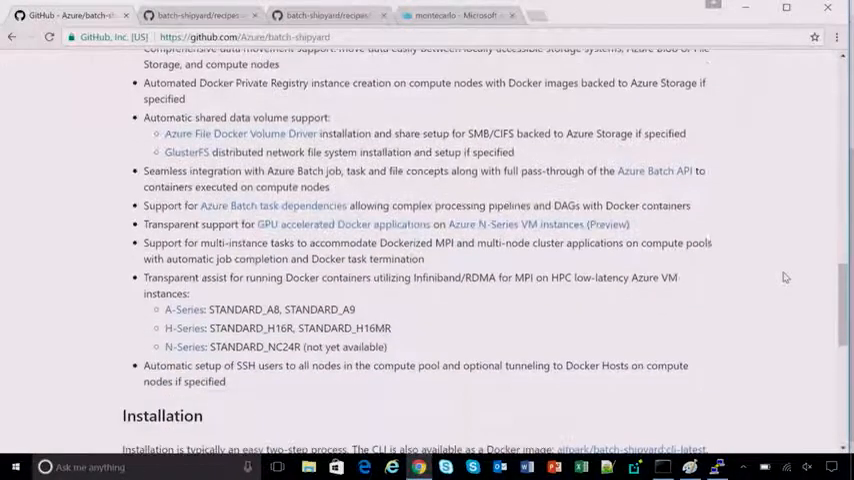
pyautogui.scroll(-3)
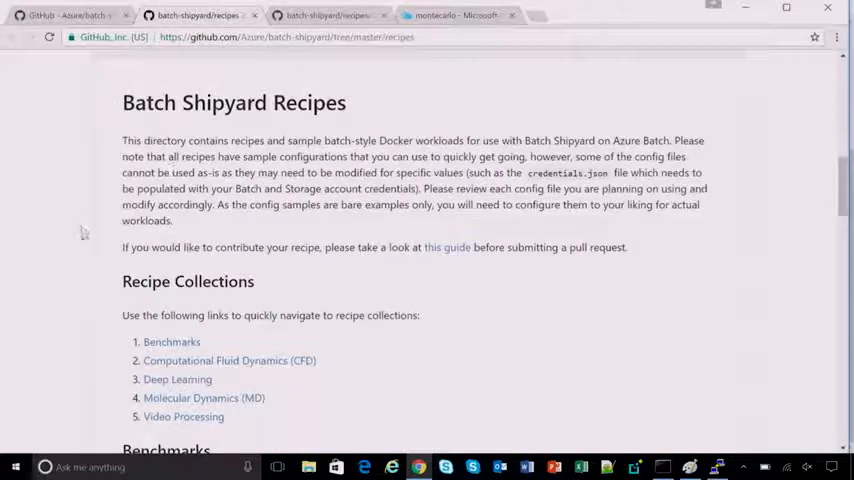
# Select the CNTK-GPU-OpenMPI recipe from the recipes listing and view its description
pyautogui.scroll(-3)
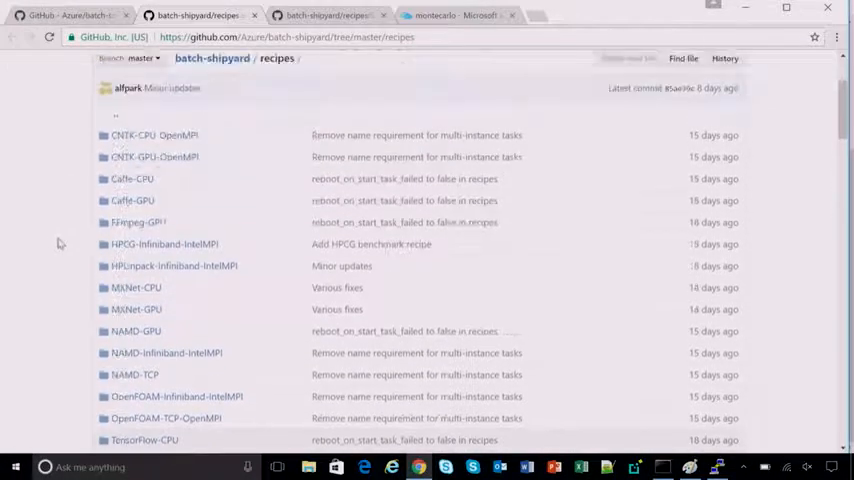
pyautogui.scroll(-3)
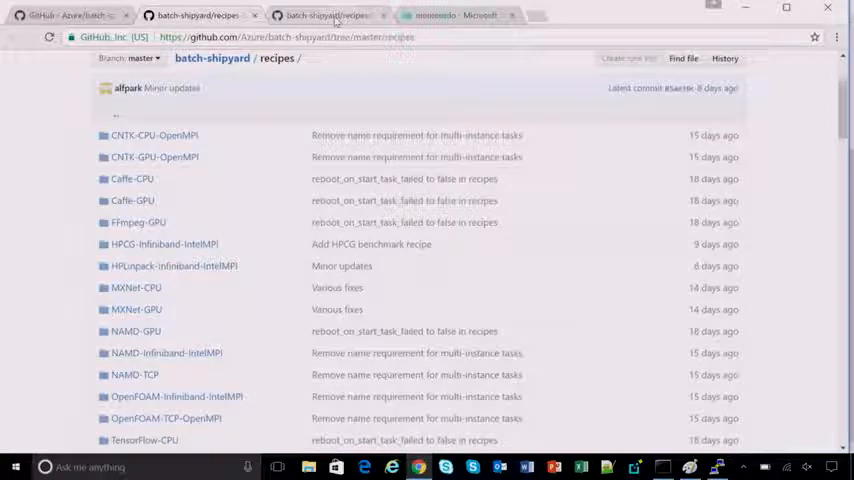
pyautogui.click(154, 156)
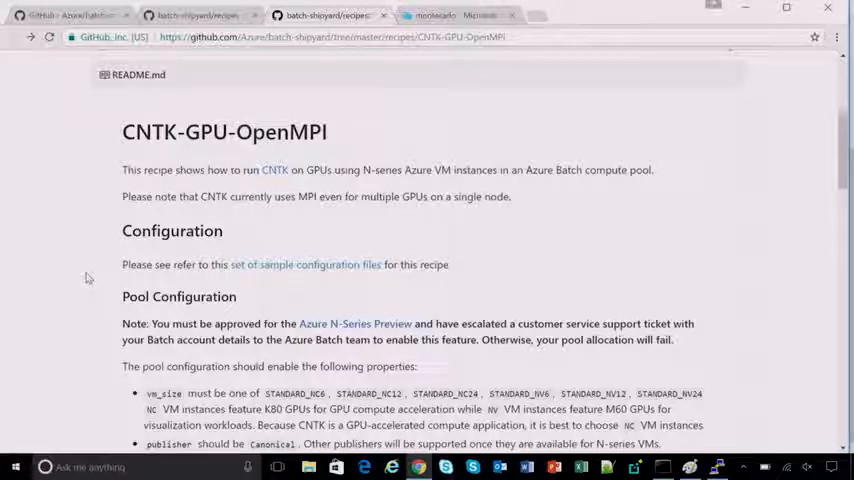
pyautogui.scroll(3)
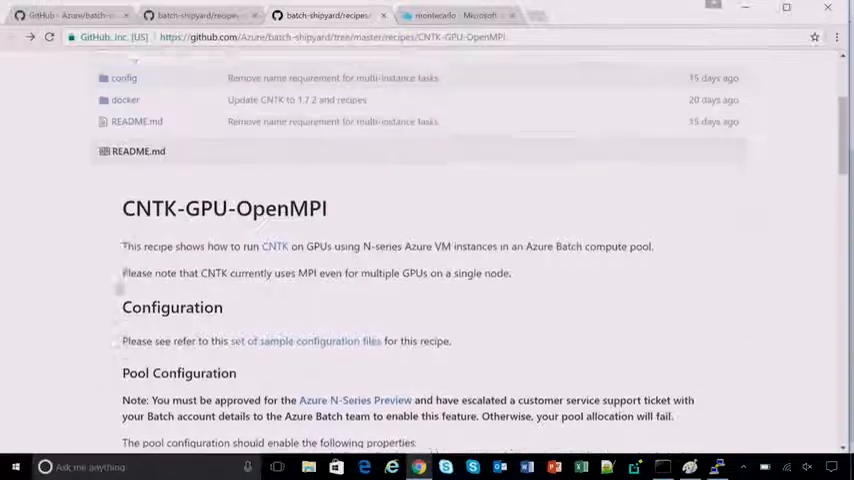
# View the singlenode-singlegpu config.json and highlight its docker image line
pyautogui.click(124, 200)
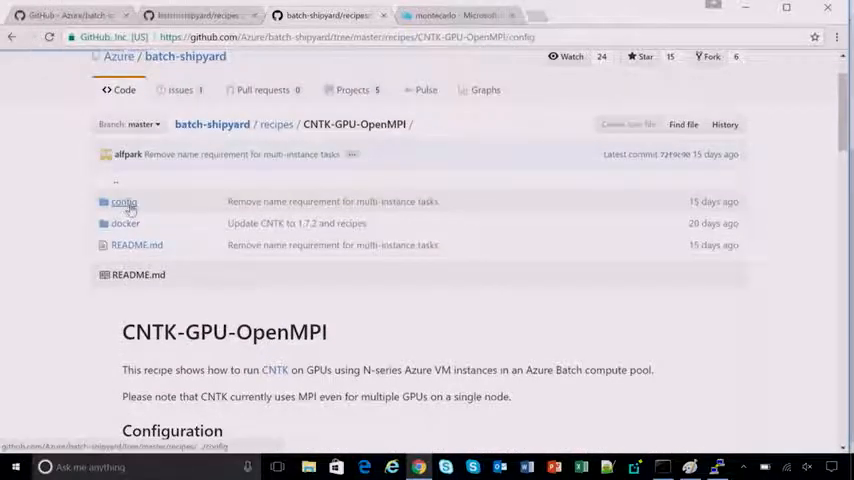
pyautogui.click(124, 200)
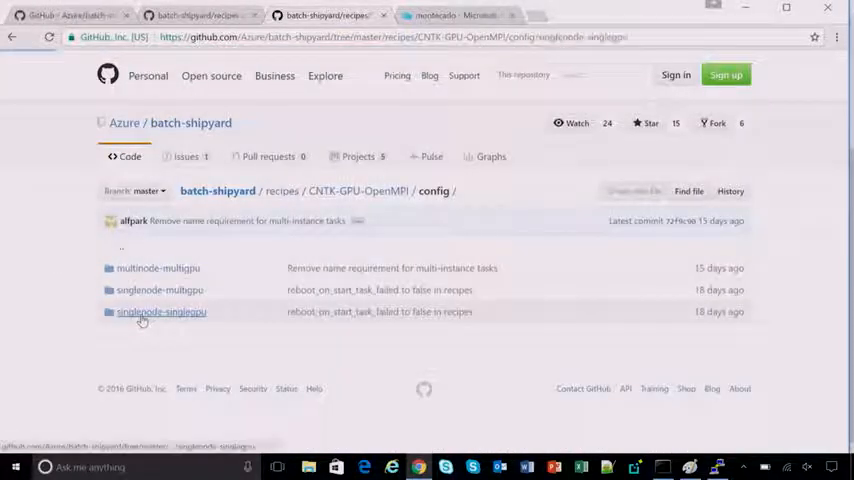
pyautogui.click(160, 312)
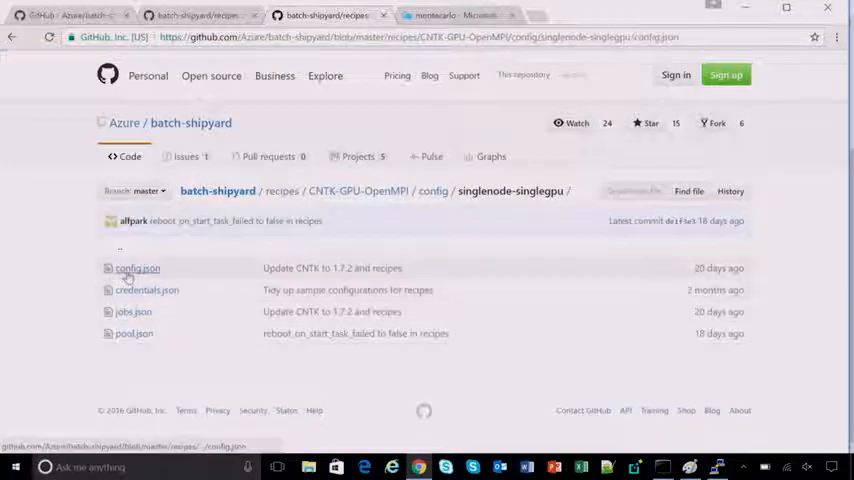
pyautogui.click(136, 268)
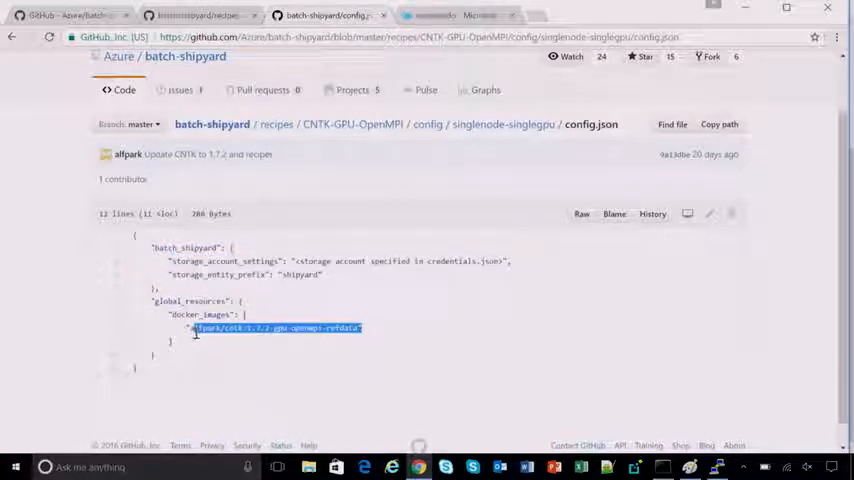
pyautogui.click(196, 332)
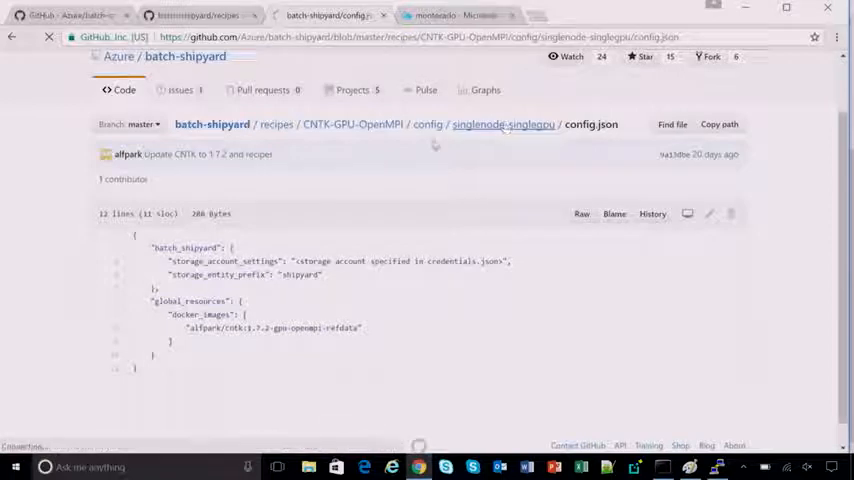
# Return to the singlenode-singlegpu folder and view credentials.json
pyautogui.click(504, 124)
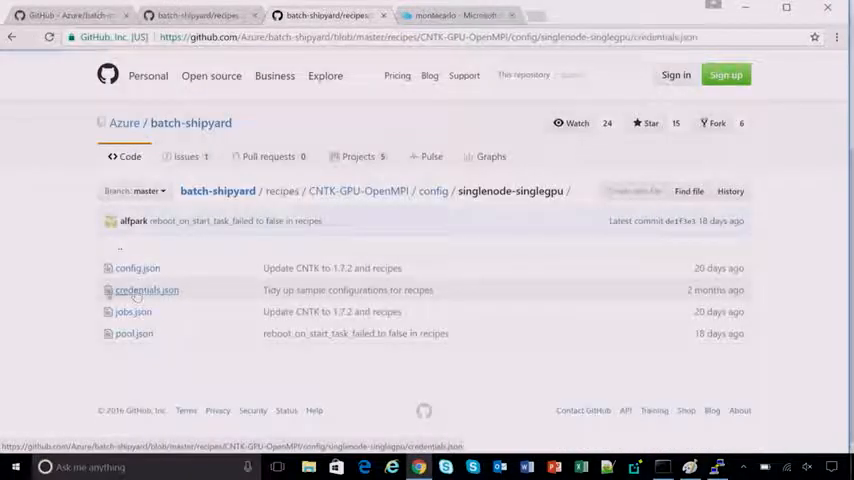
pyautogui.click(148, 290)
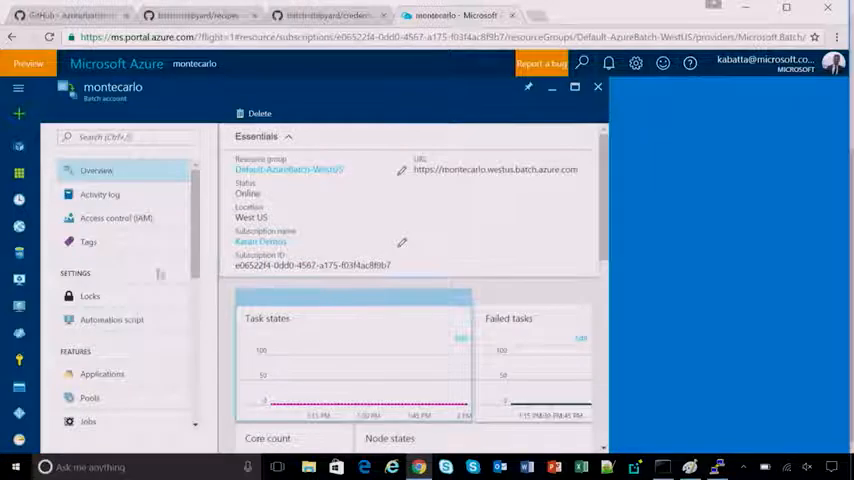
# Show the Batch account's access keys and select the primary key
pyautogui.click(88, 240)
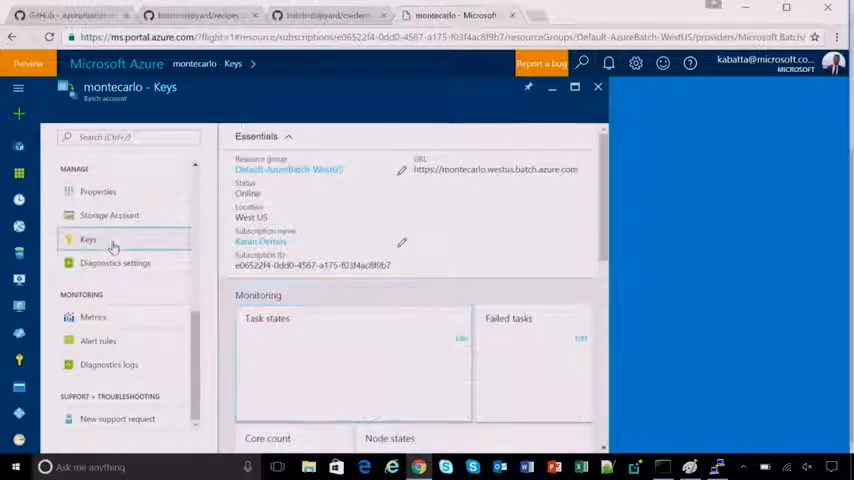
pyautogui.click(88, 240)
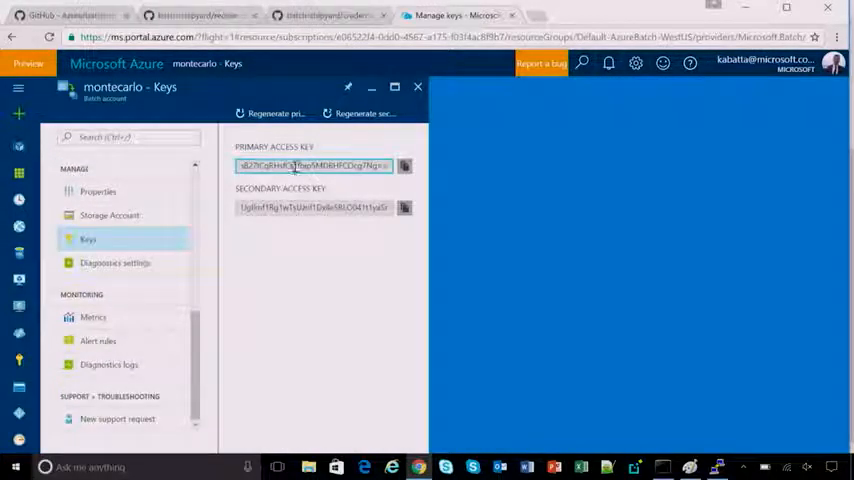
pyautogui.click(330, 16)
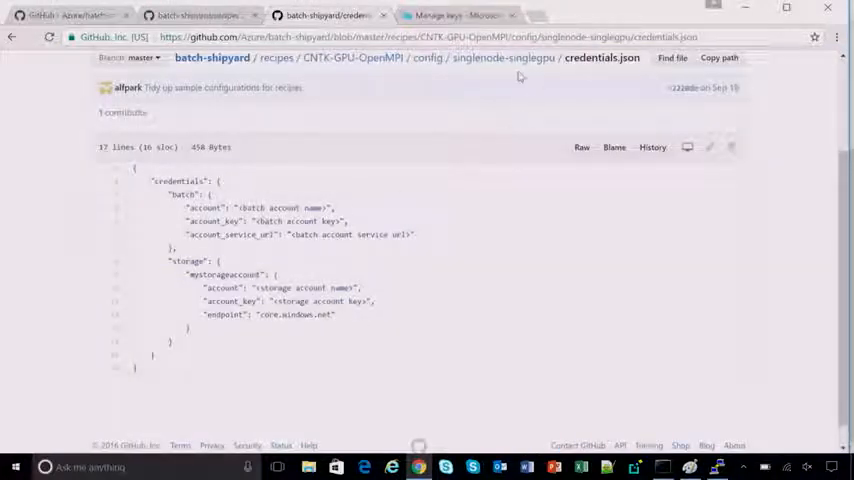
# View jobs.json and highlight a word in the job's command line
pyautogui.click(510, 56)
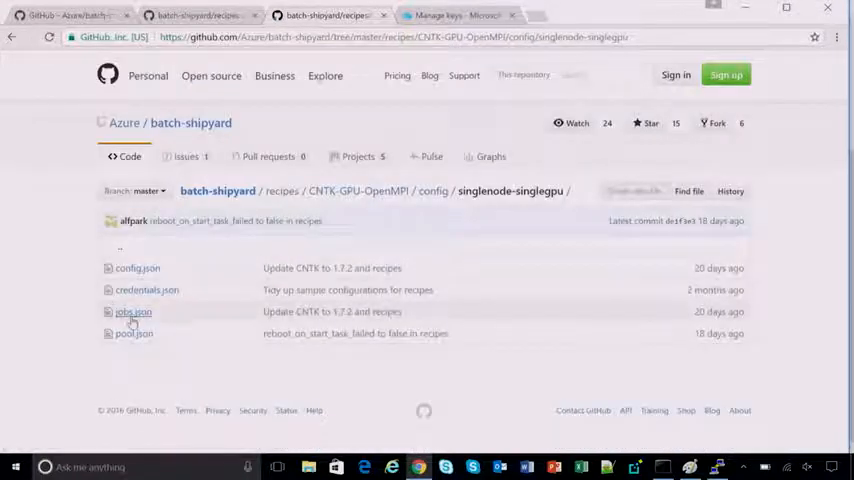
pyautogui.click(132, 312)
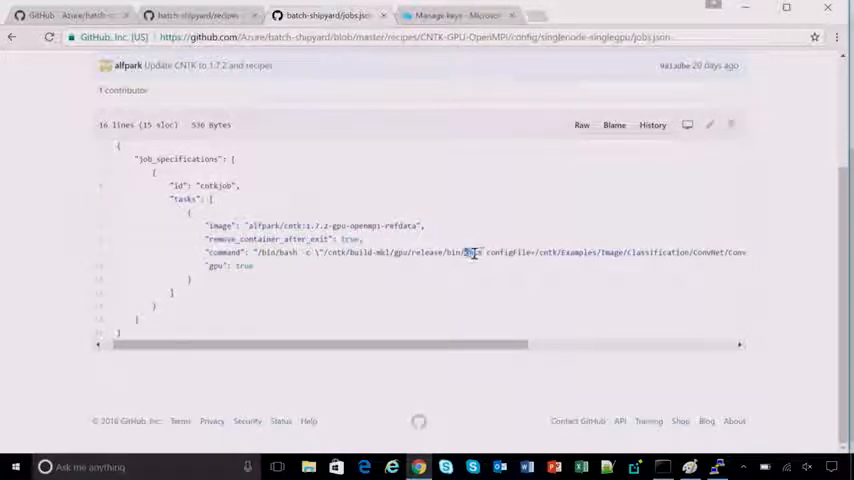
pyautogui.doubleClick(470, 252)
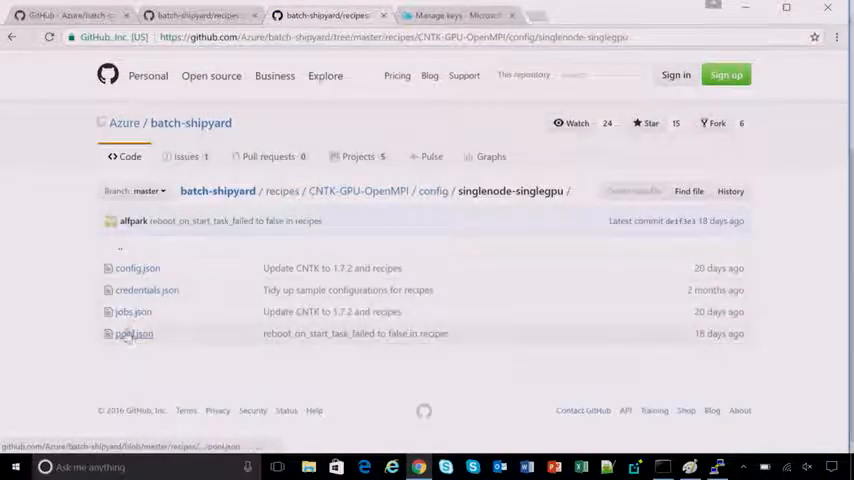
# View pool.json and highlight its GPU vm_size value
pyautogui.click(134, 332)
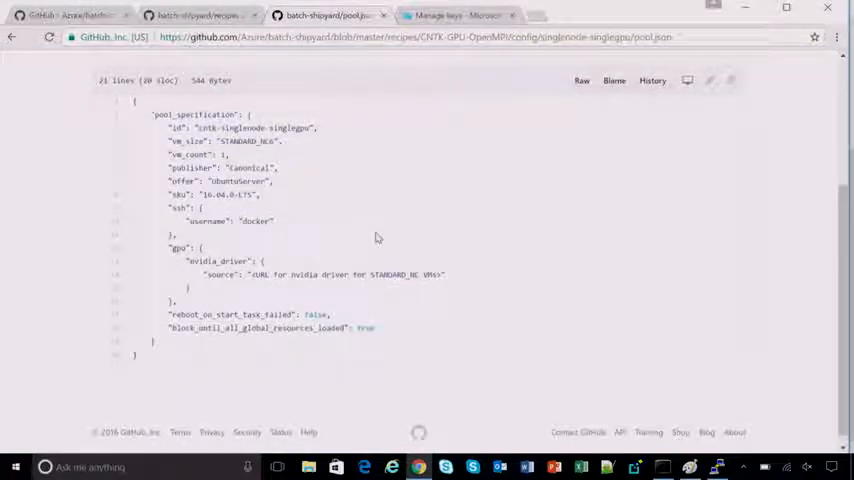
pyautogui.doubleClick(238, 140)
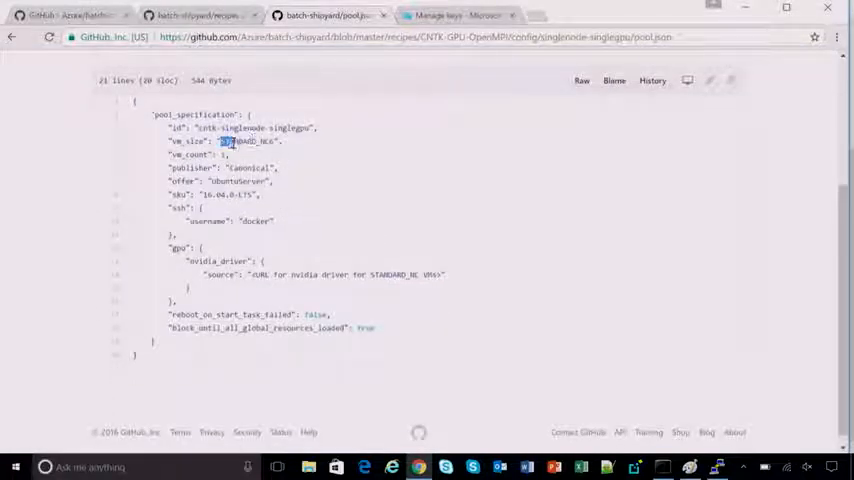
pyautogui.doubleClick(242, 140)
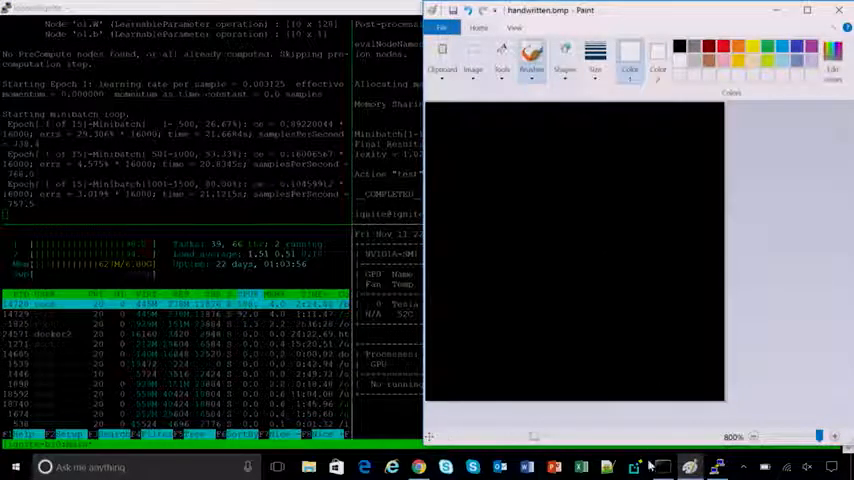
# Draw white digit strokes on the black Paint canvas for classification
pyautogui.click(640, 134)
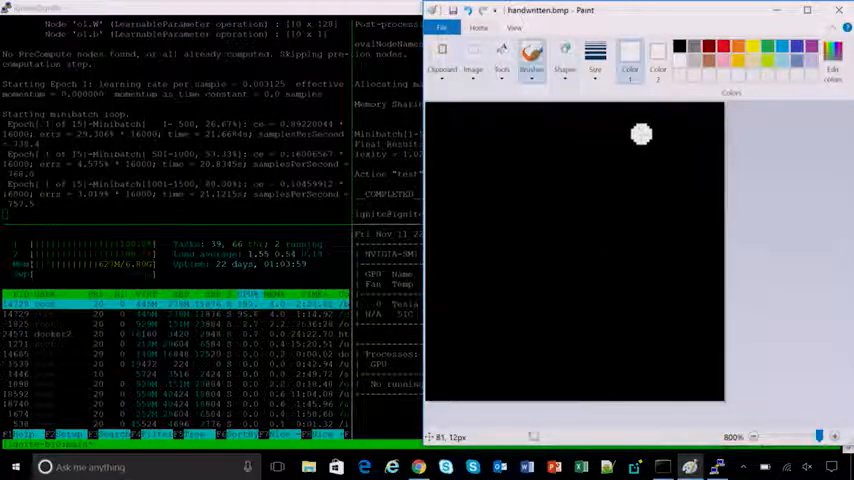
pyautogui.moveTo(640, 132); pyautogui.dragTo(482, 212)
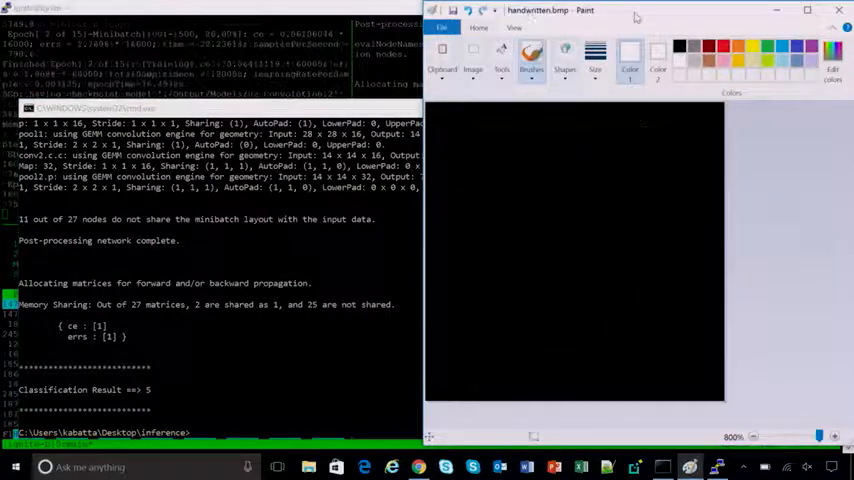
pyautogui.click(604, 150)
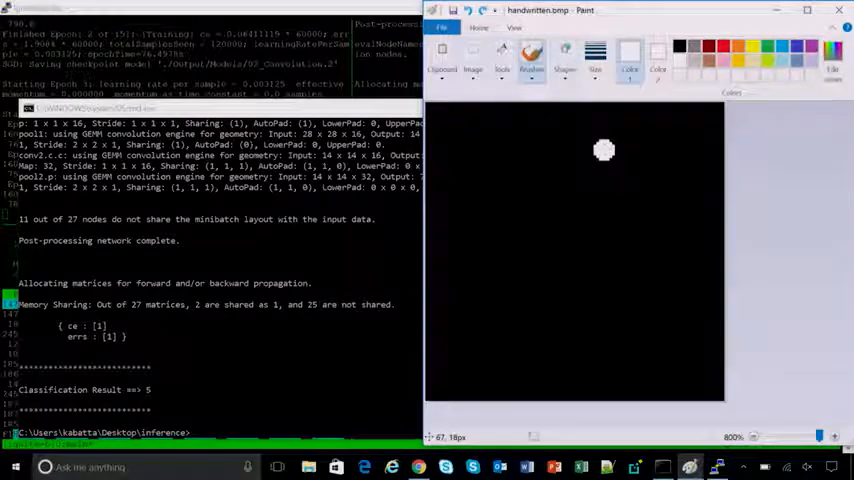